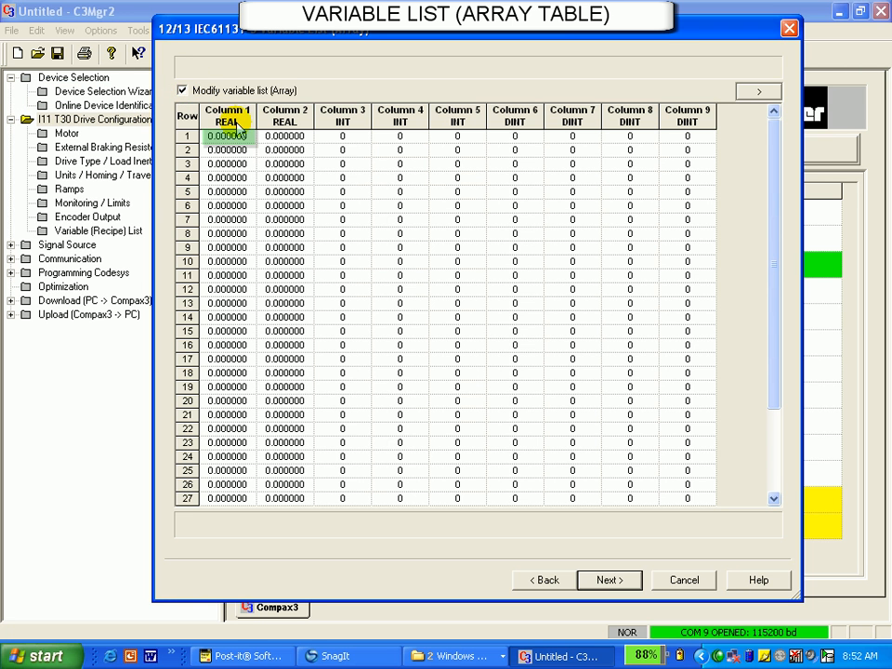
Step: Enter 50 into the Row 1 / Column 1 (REAL) cell, C3Array.Col01_Row01
click(227, 136)
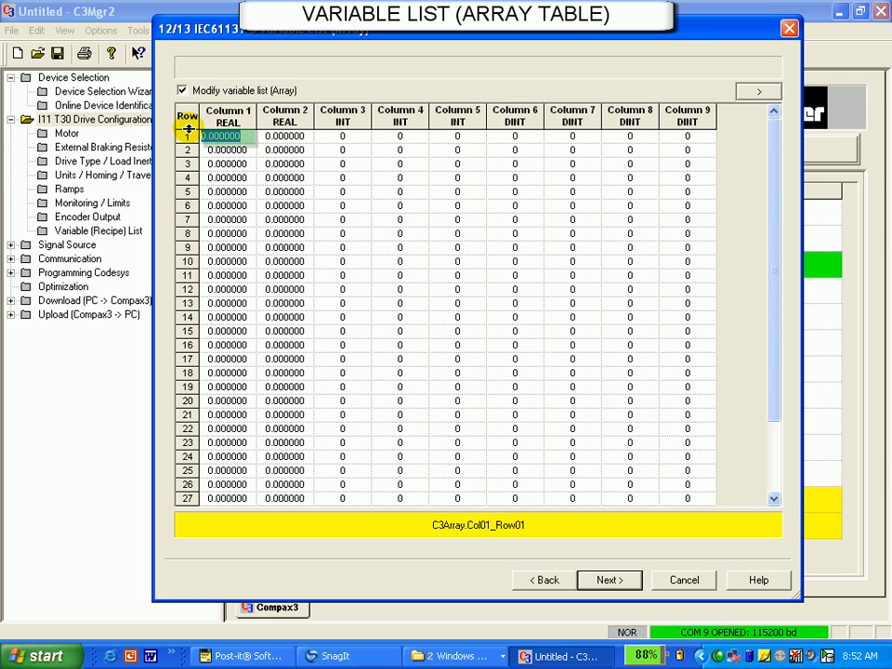
text(50)
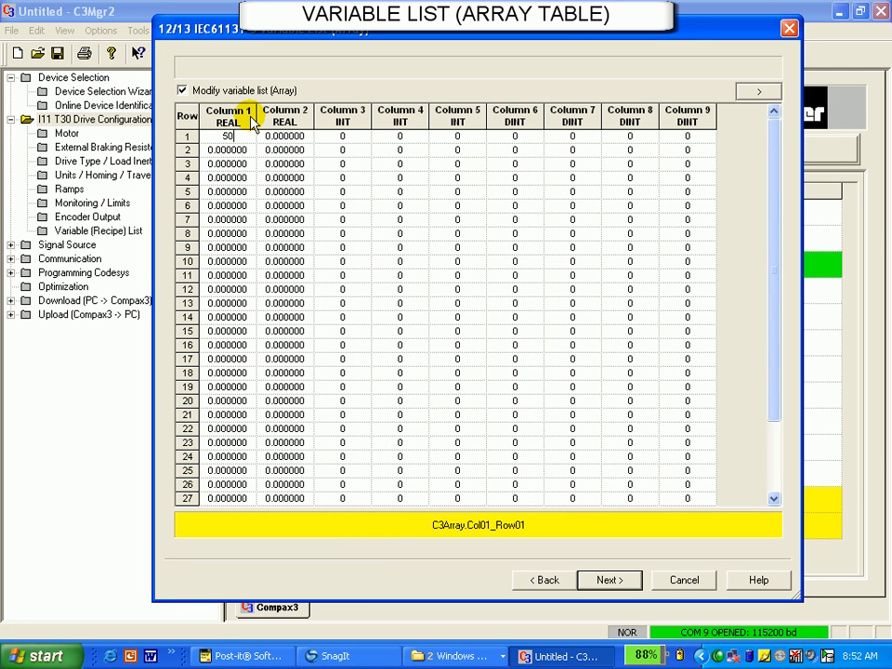
click(98, 230)
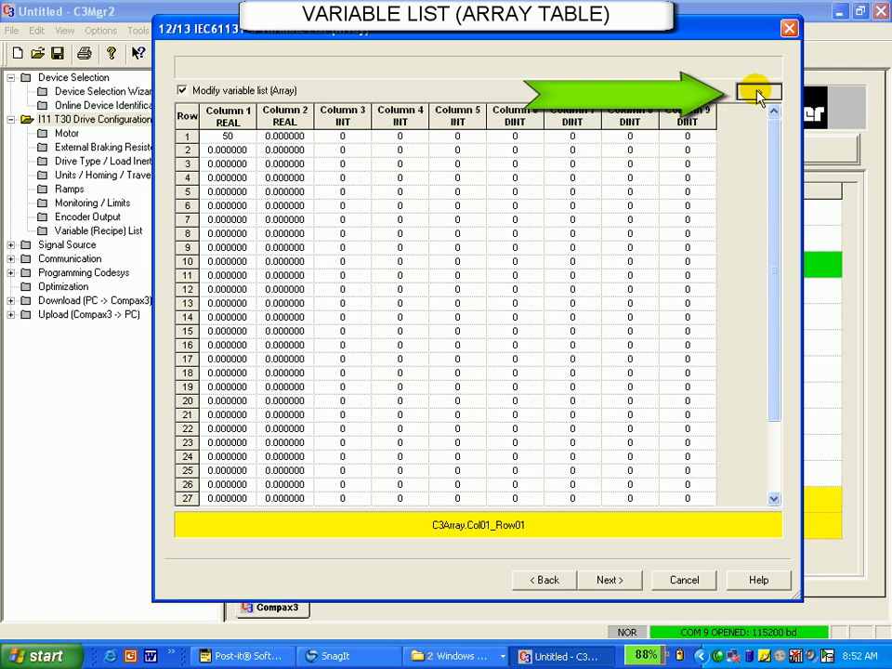
Step: Show the Download/Upload IEC61131-3 variable list (Array) options via the '>' button
click(758, 93)
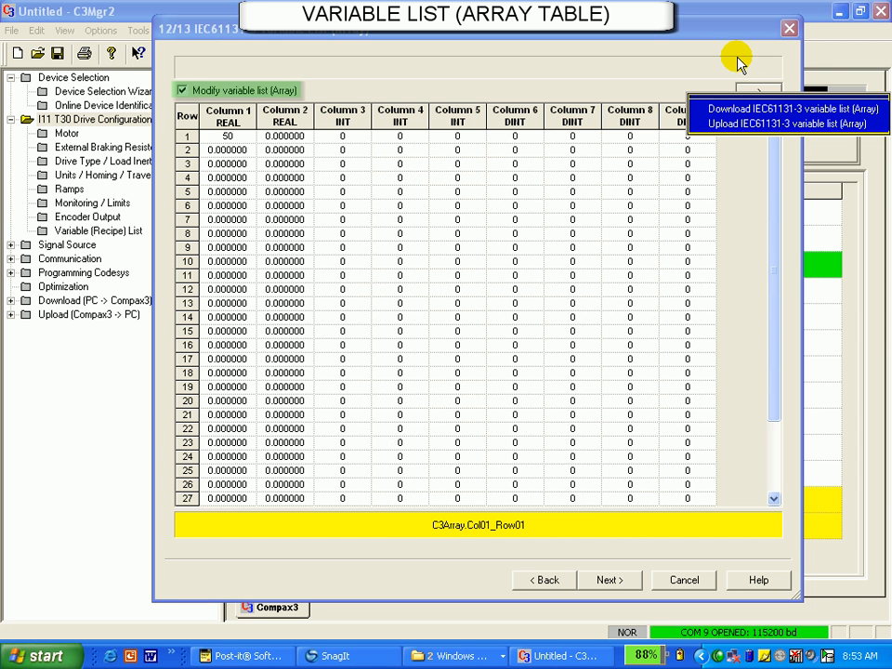
click(182, 89)
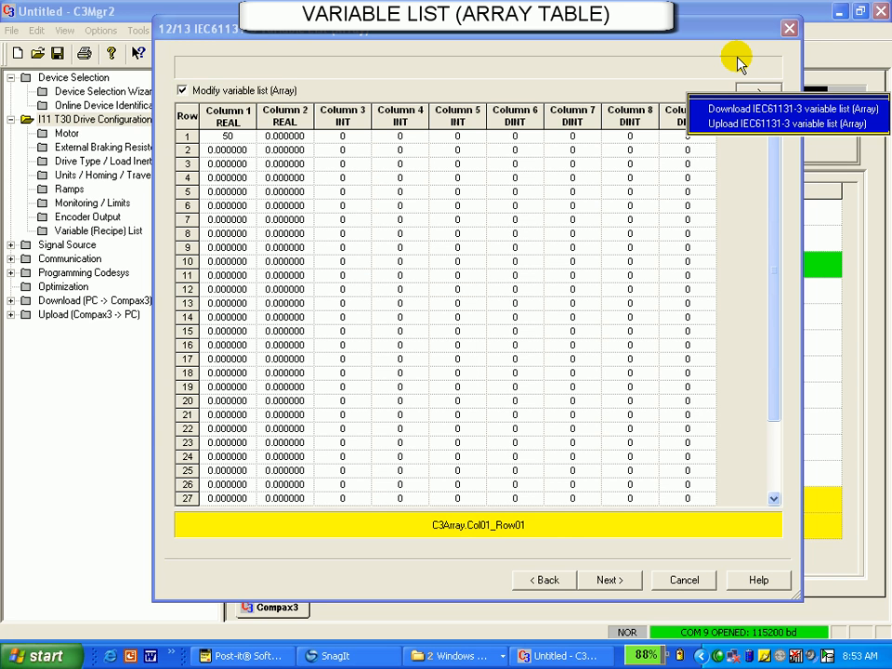
mouse_move(729, 59)
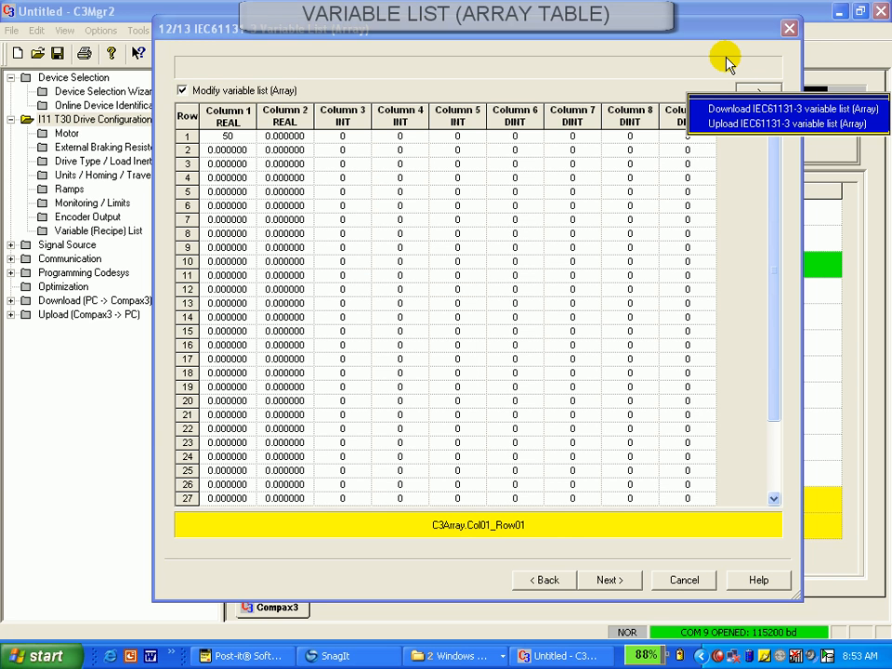